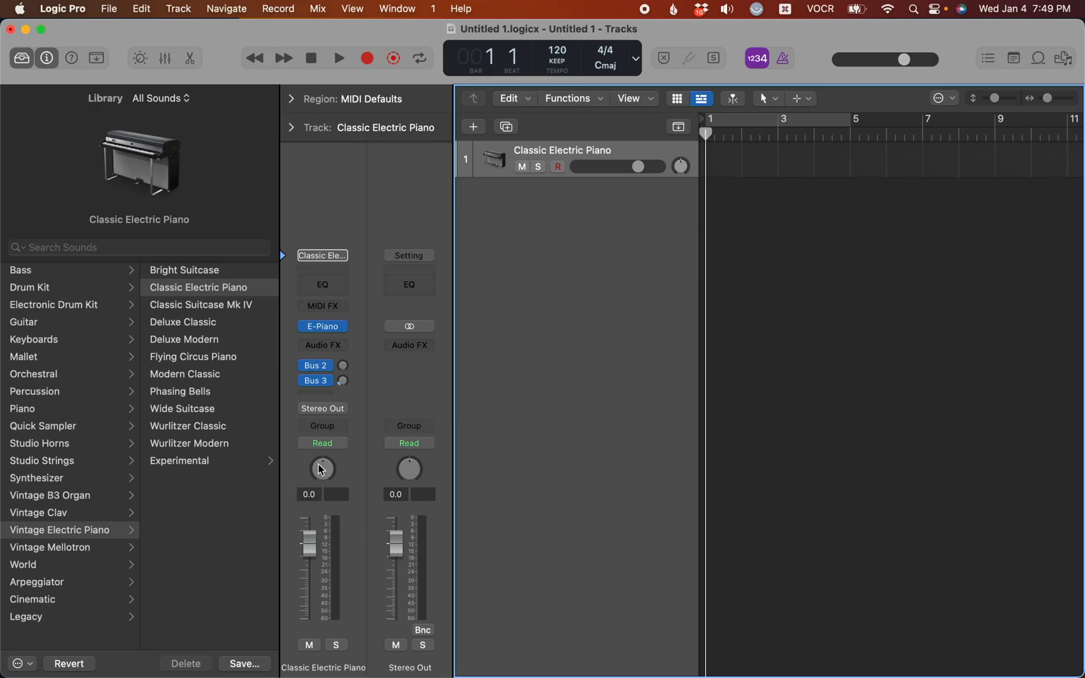
{"action": "mouse_move", "coordinate": [321, 425]}
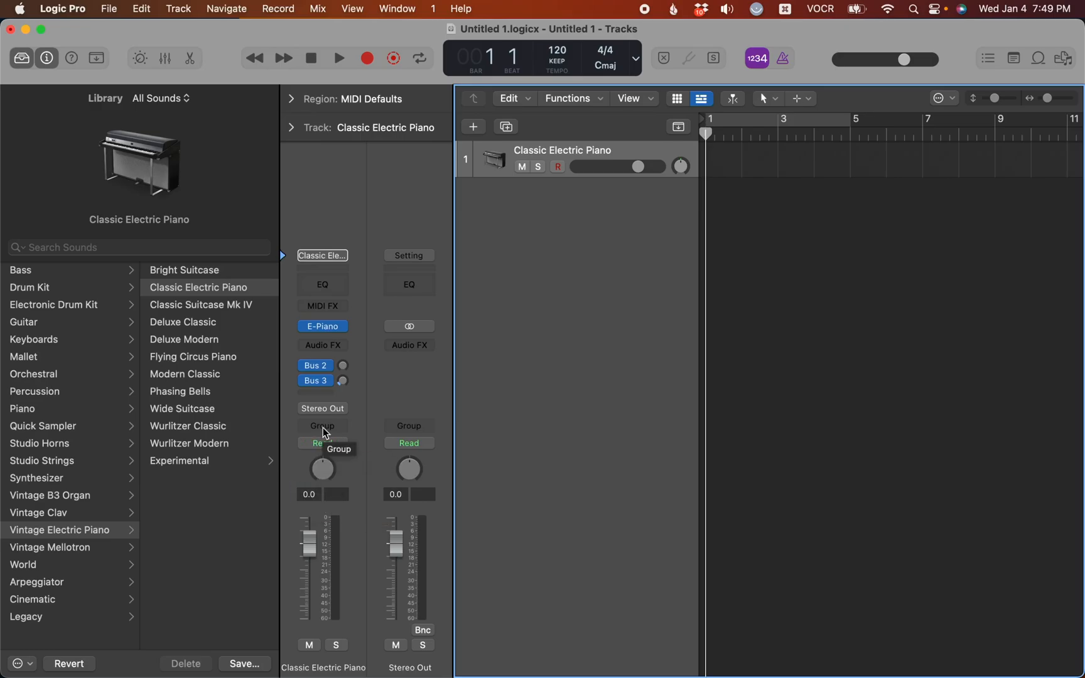
{"action": "mouse_move", "coordinate": [344, 388]}
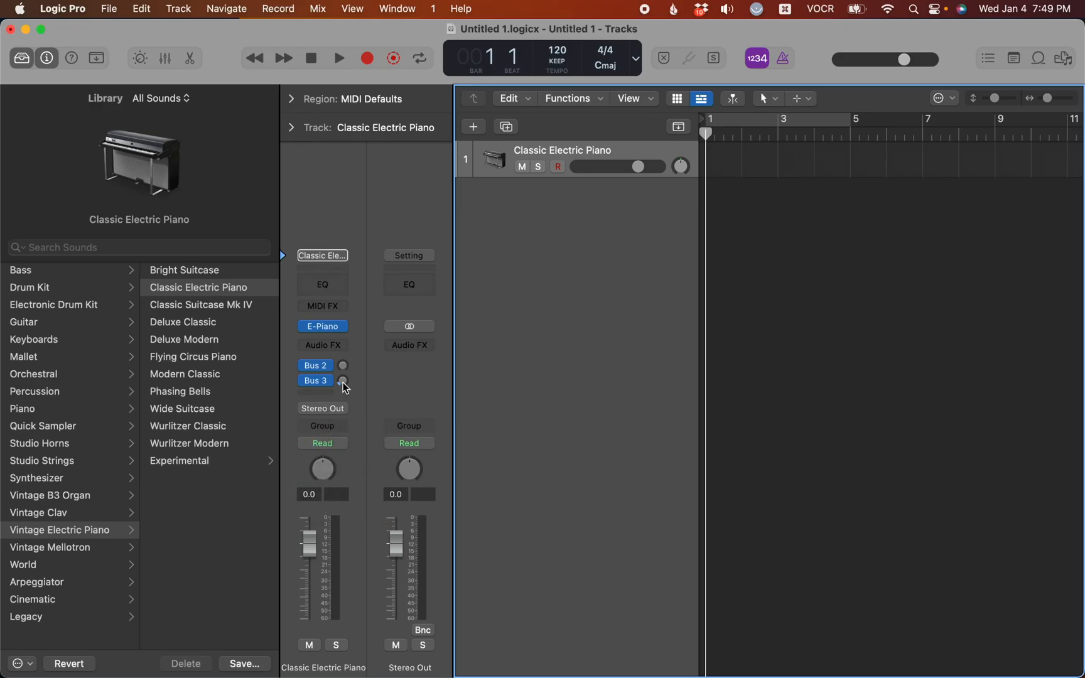
{"action": "mouse_move", "coordinate": [340, 381]}
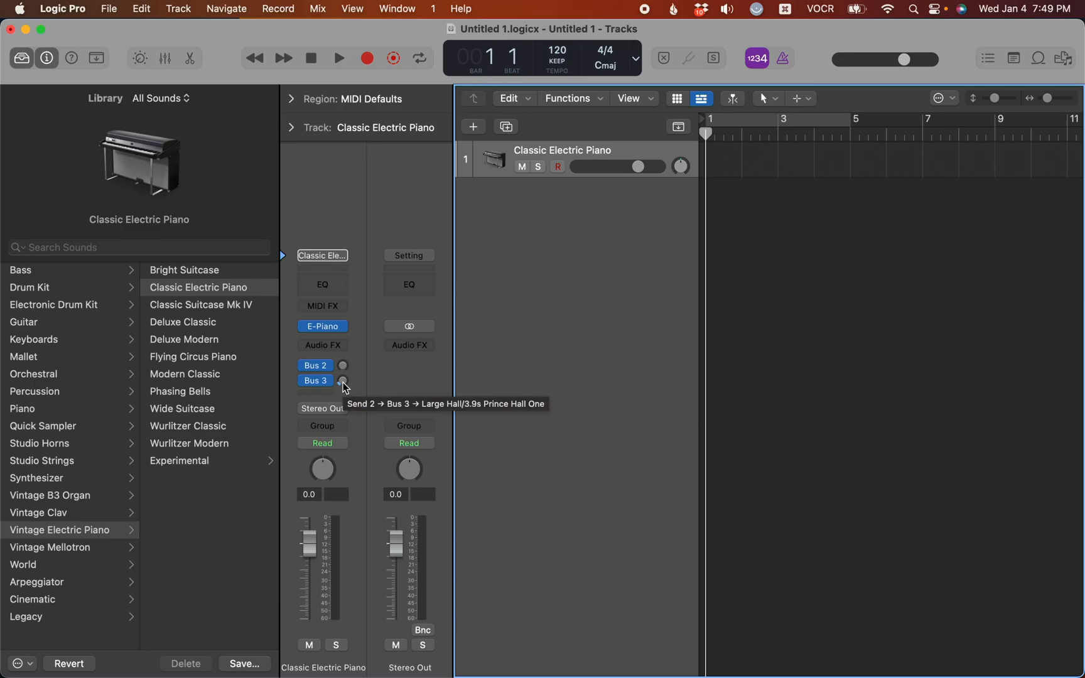
Step: Open the instrument plug-in list from the Vintage Electric Piano slot on the Classic Electric Piano channel strip
{"action": "left_click", "coordinate": [314, 381]}
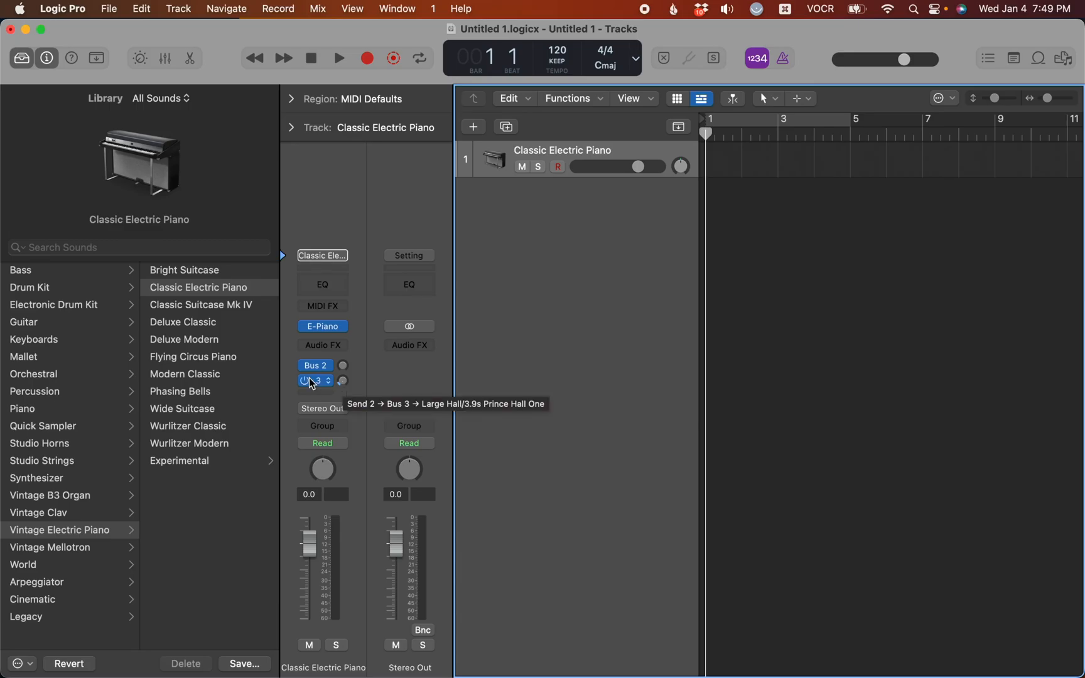
{"action": "left_click", "coordinate": [314, 380]}
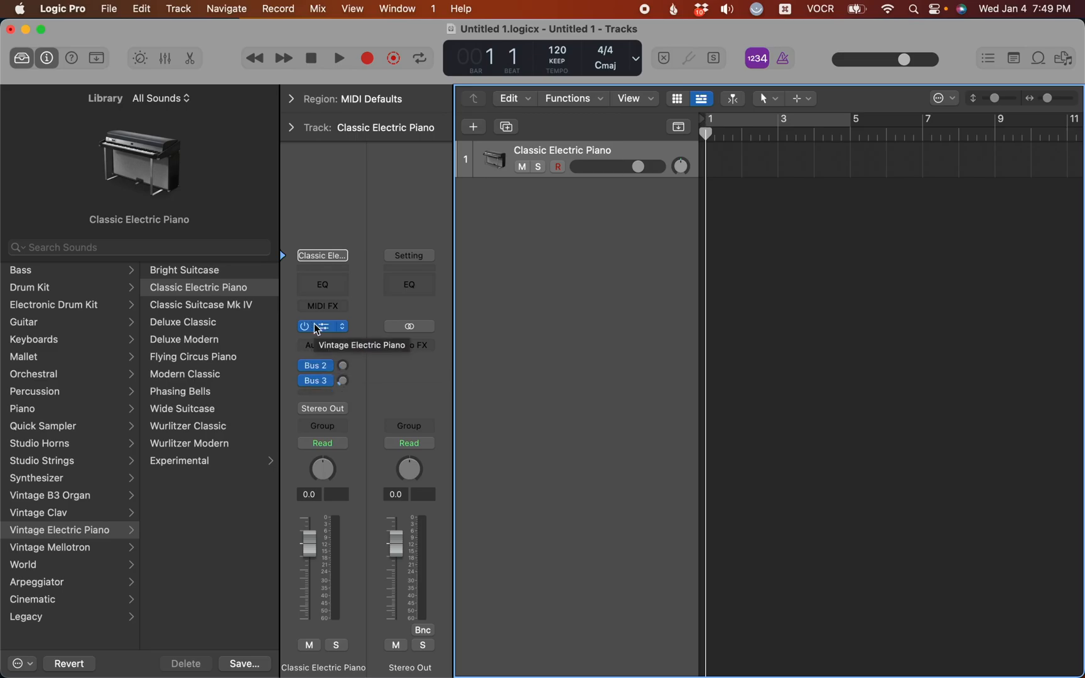
{"action": "mouse_move", "coordinate": [324, 334]}
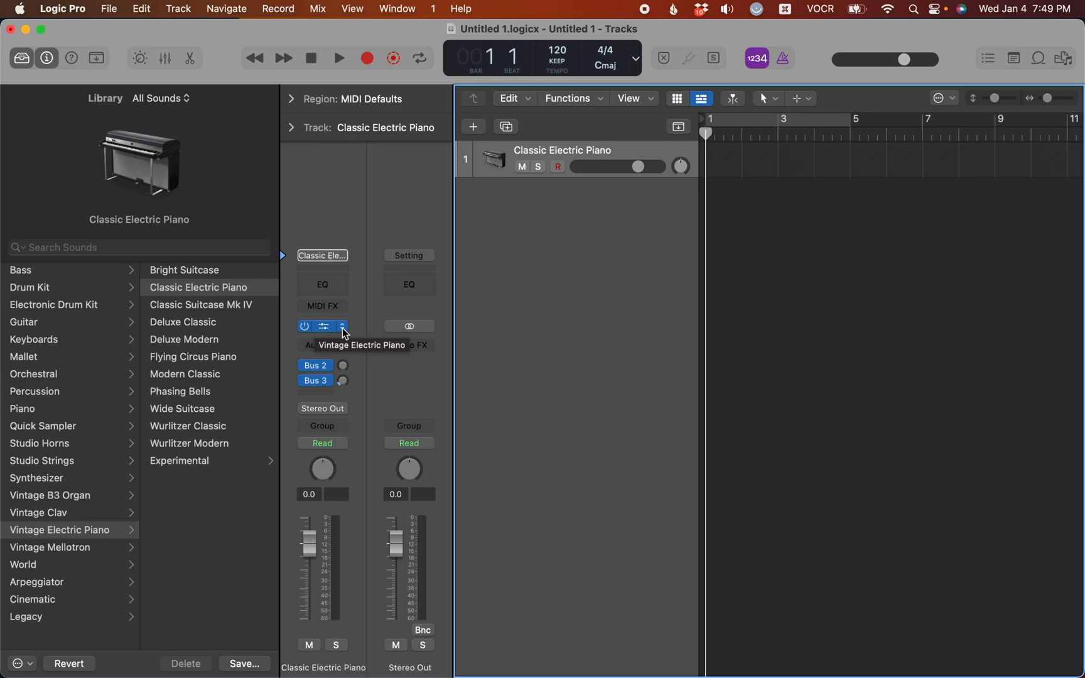
{"action": "left_click", "coordinate": [322, 326]}
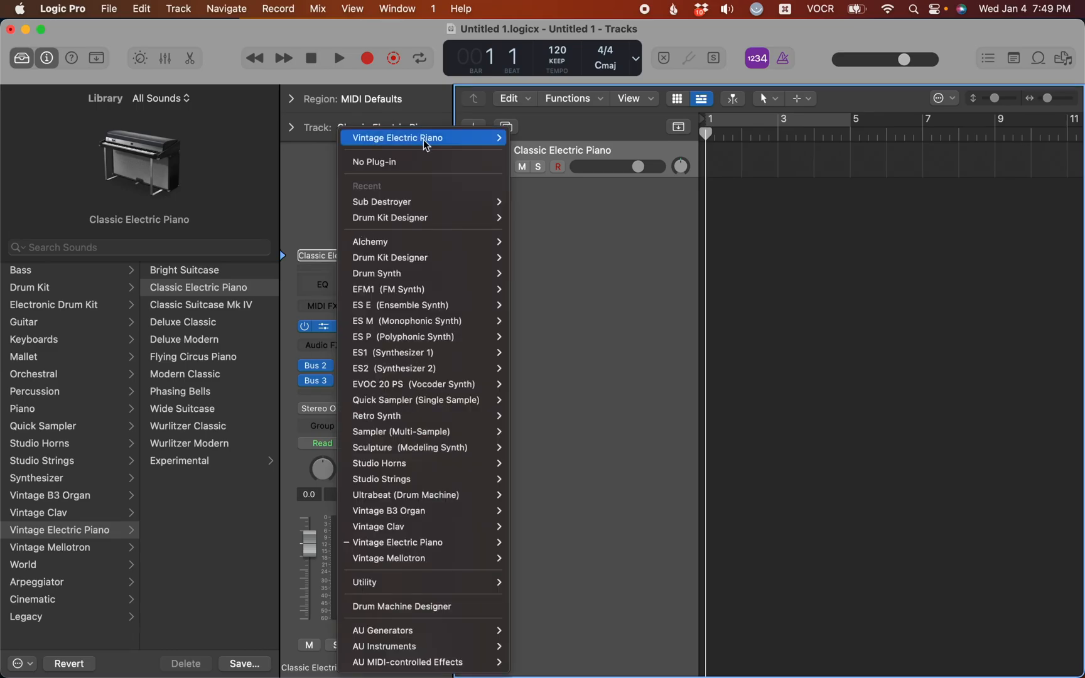
{"action": "mouse_move", "coordinate": [424, 201]}
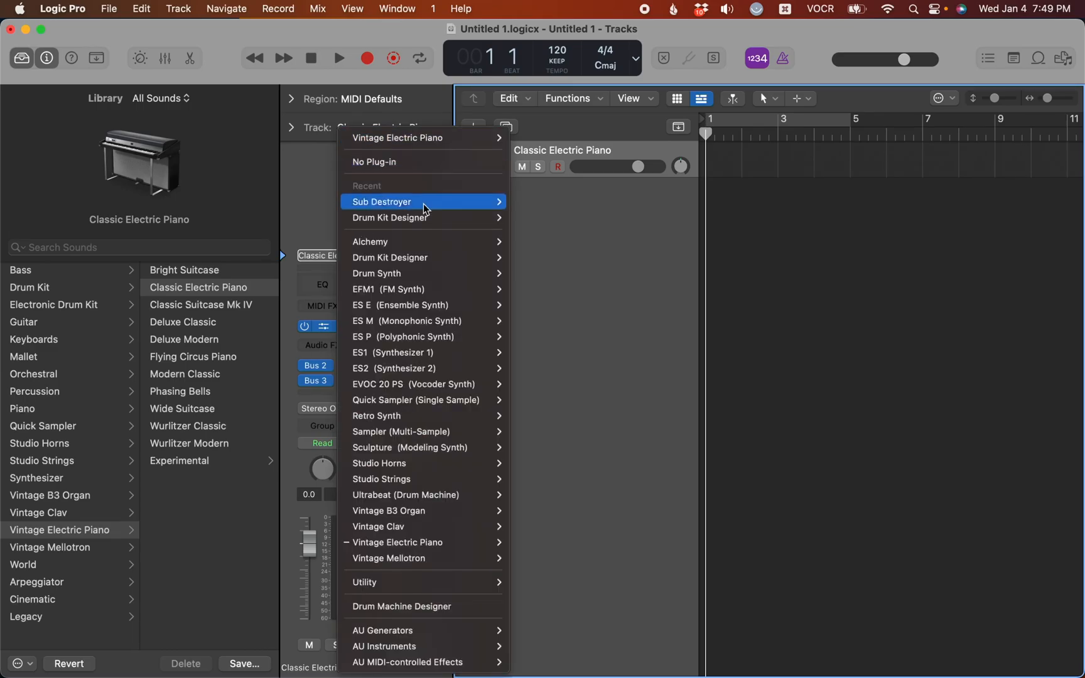
{"action": "mouse_move", "coordinate": [423, 320]}
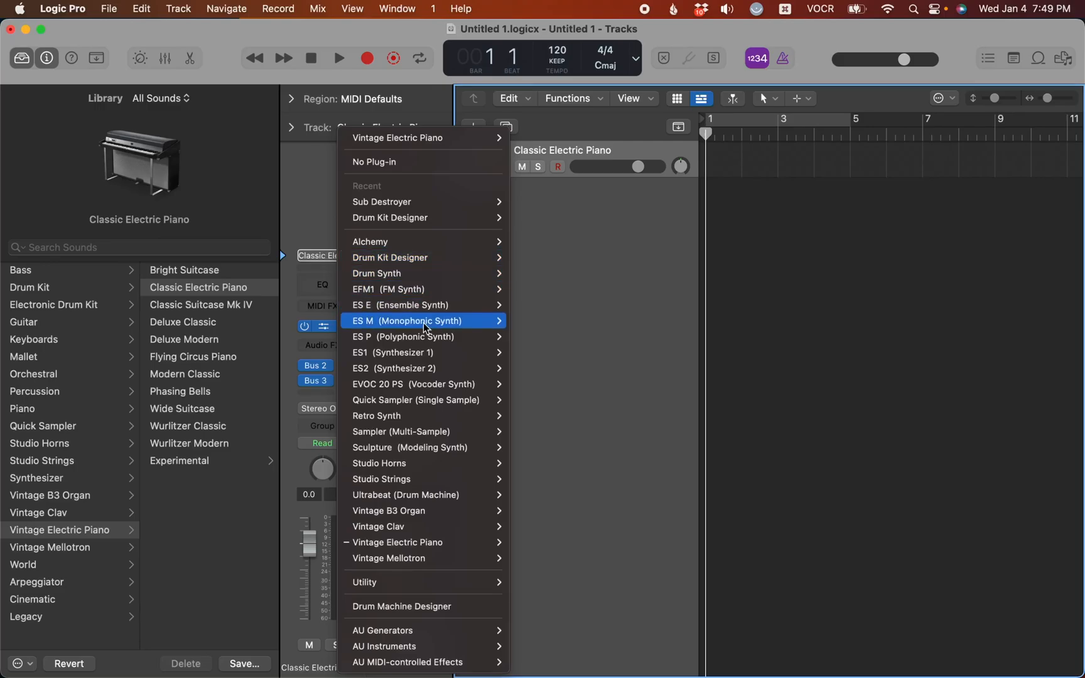
{"action": "mouse_move", "coordinate": [425, 415]}
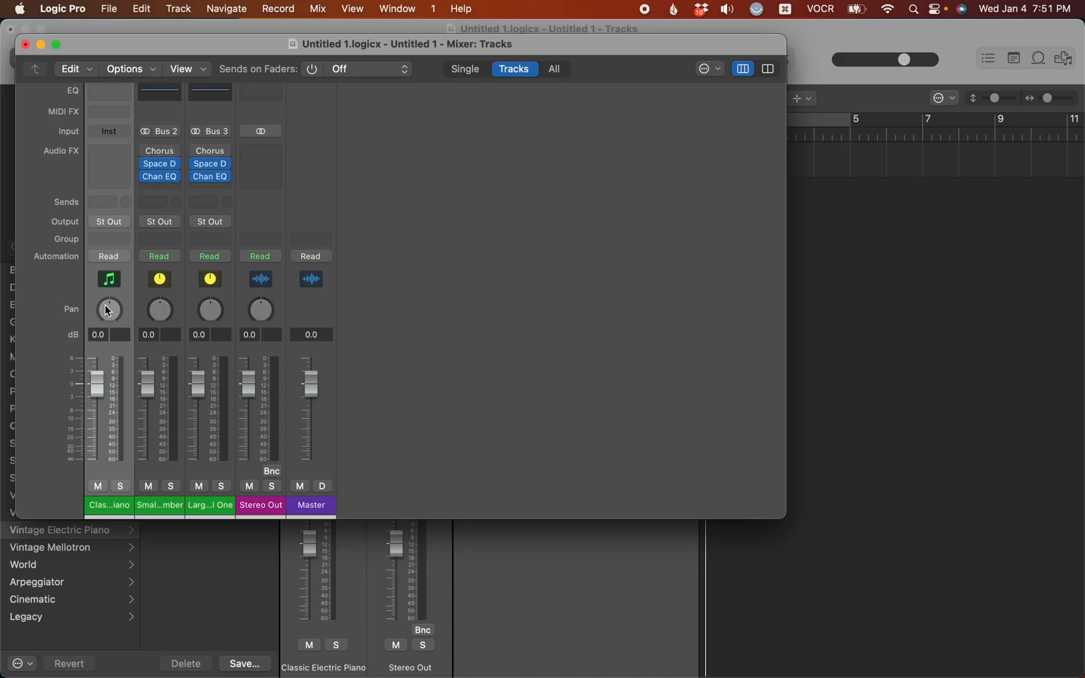
{"action": "mouse_move", "coordinate": [111, 227]}
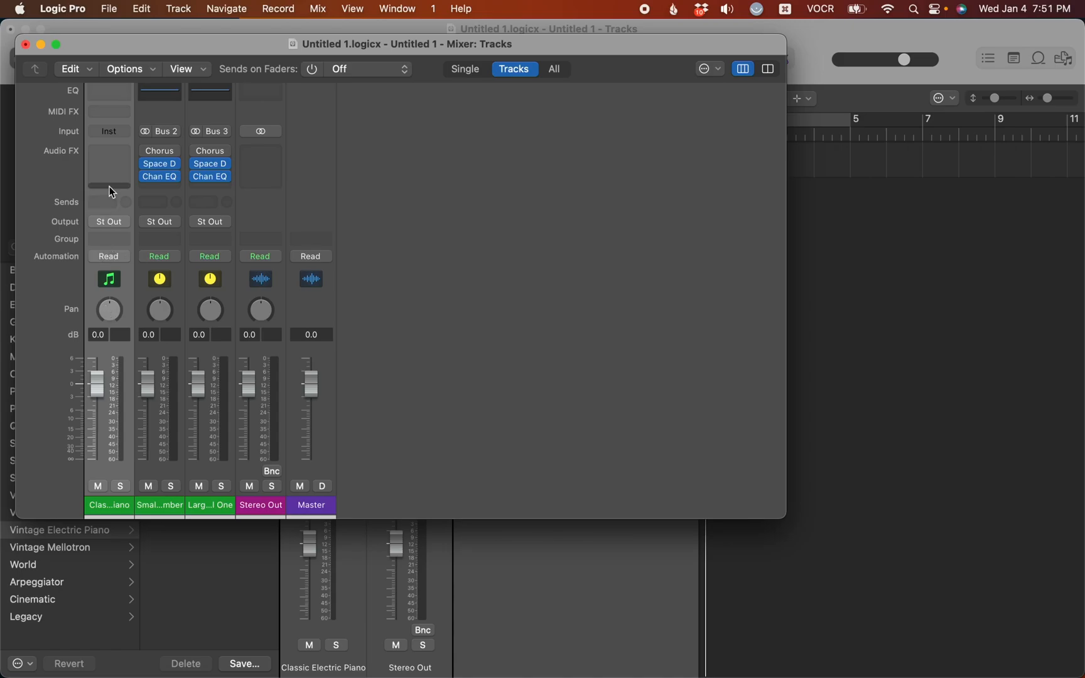
{"action": "mouse_move", "coordinate": [109, 178]}
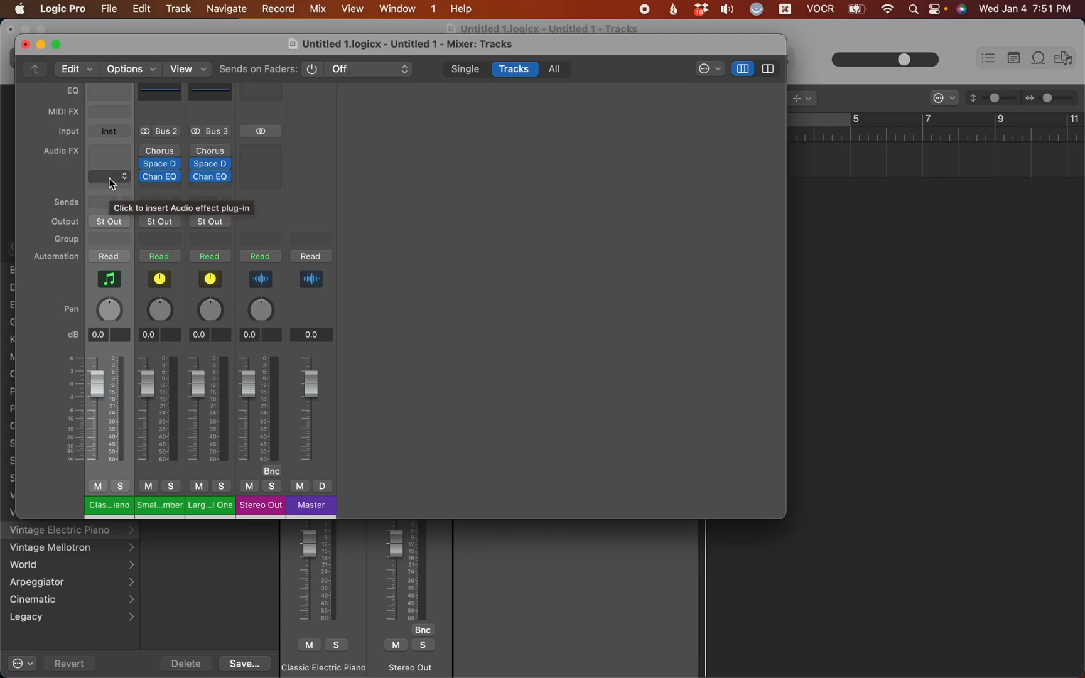
{"action": "mouse_move", "coordinate": [109, 131]}
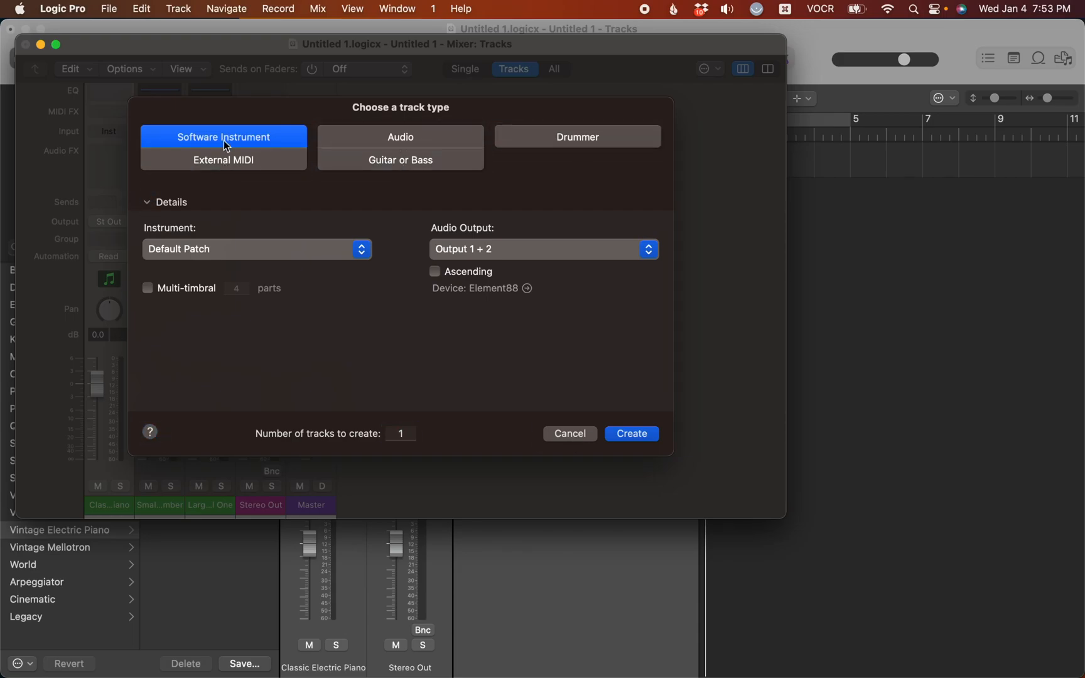
Step: Create software instrument track Inst 2 with the Purafied Audio Liquid Death Snare AU instrument
{"action": "left_click", "coordinate": [222, 136]}
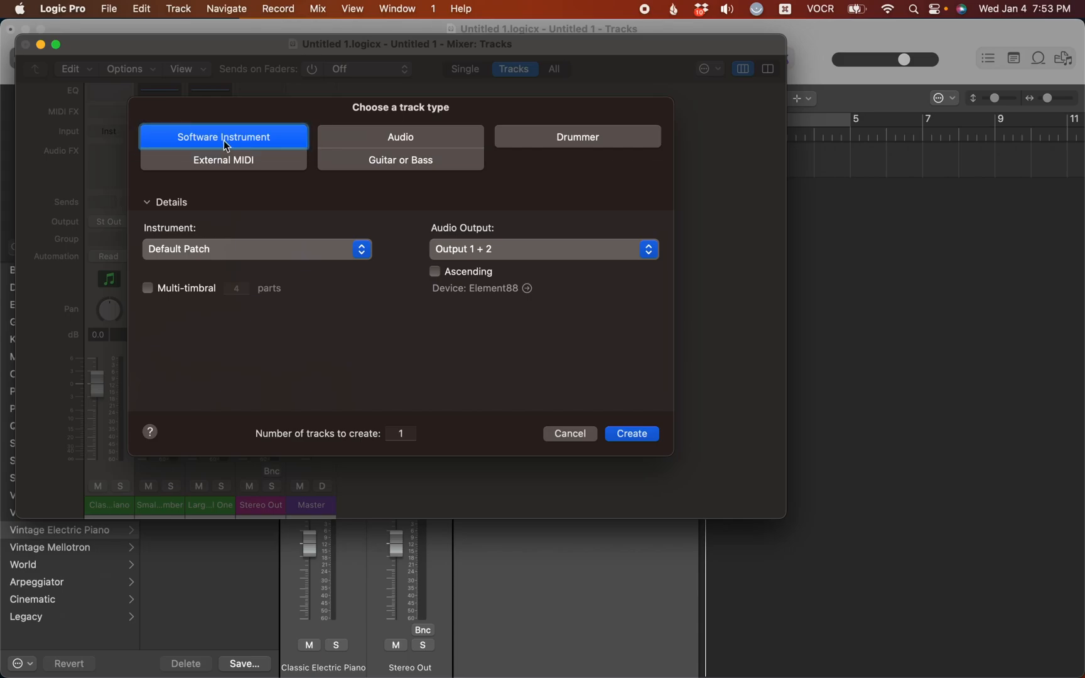
{"action": "mouse_move", "coordinate": [578, 145]}
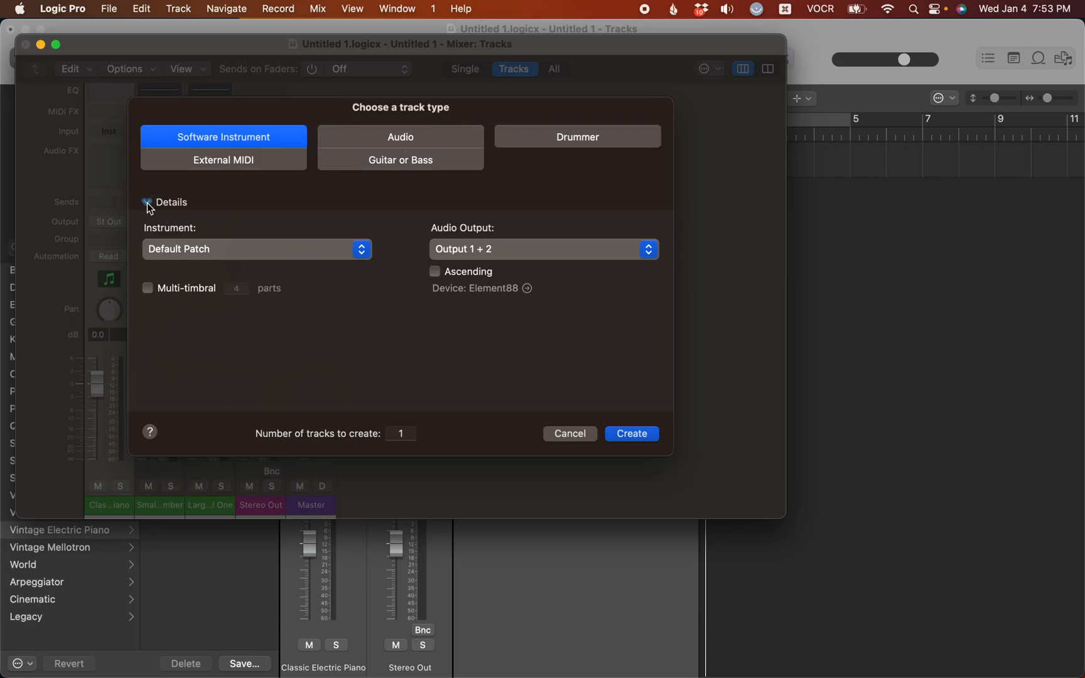
{"action": "mouse_move", "coordinate": [174, 204]}
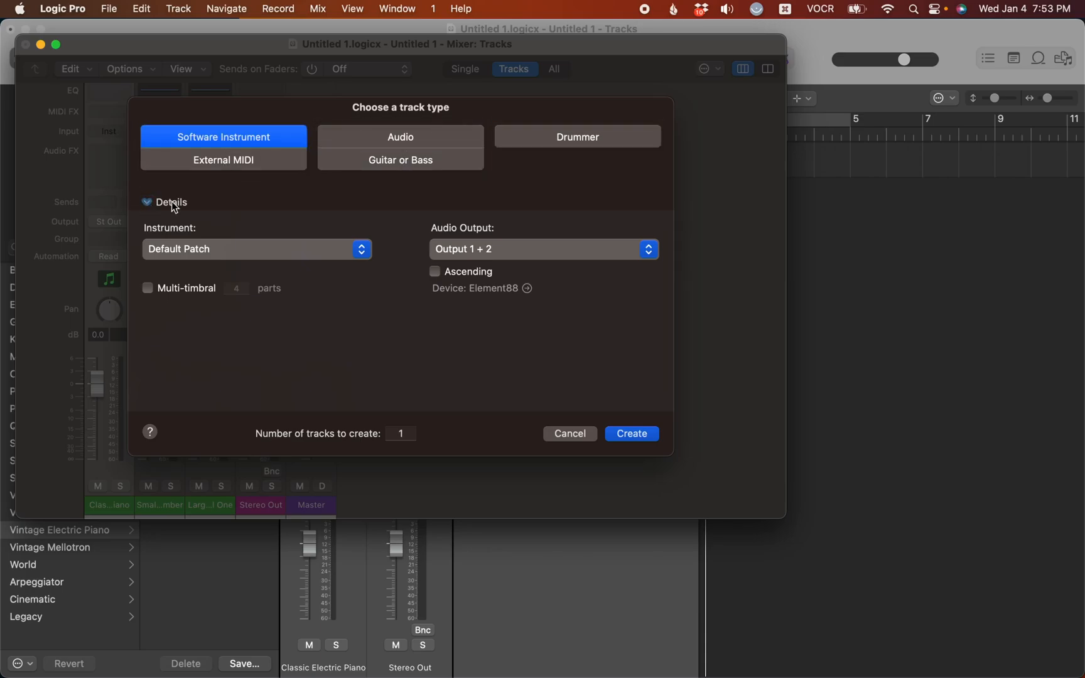
{"action": "left_click", "coordinate": [147, 201]}
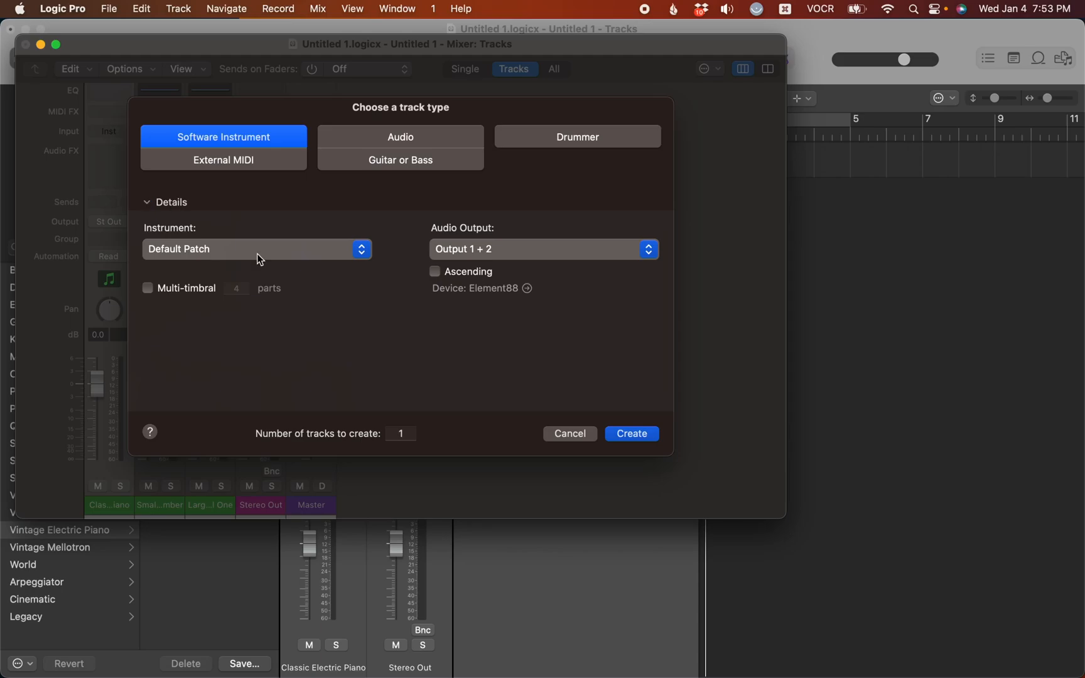
{"action": "left_click", "coordinate": [256, 250]}
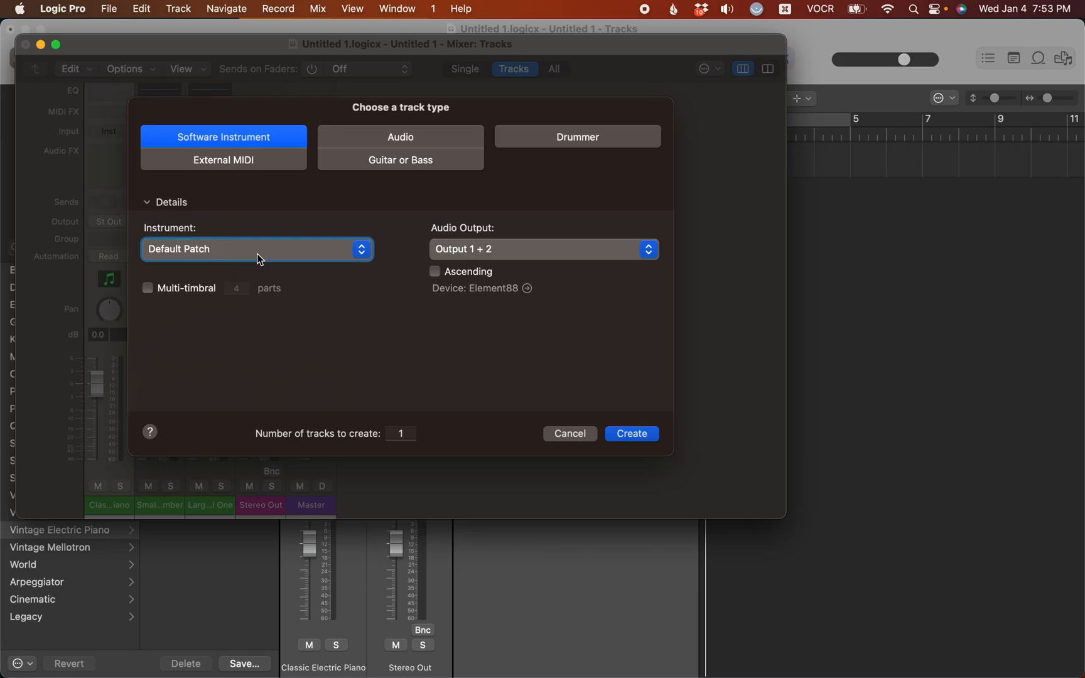
{"action": "left_click", "coordinate": [256, 249]}
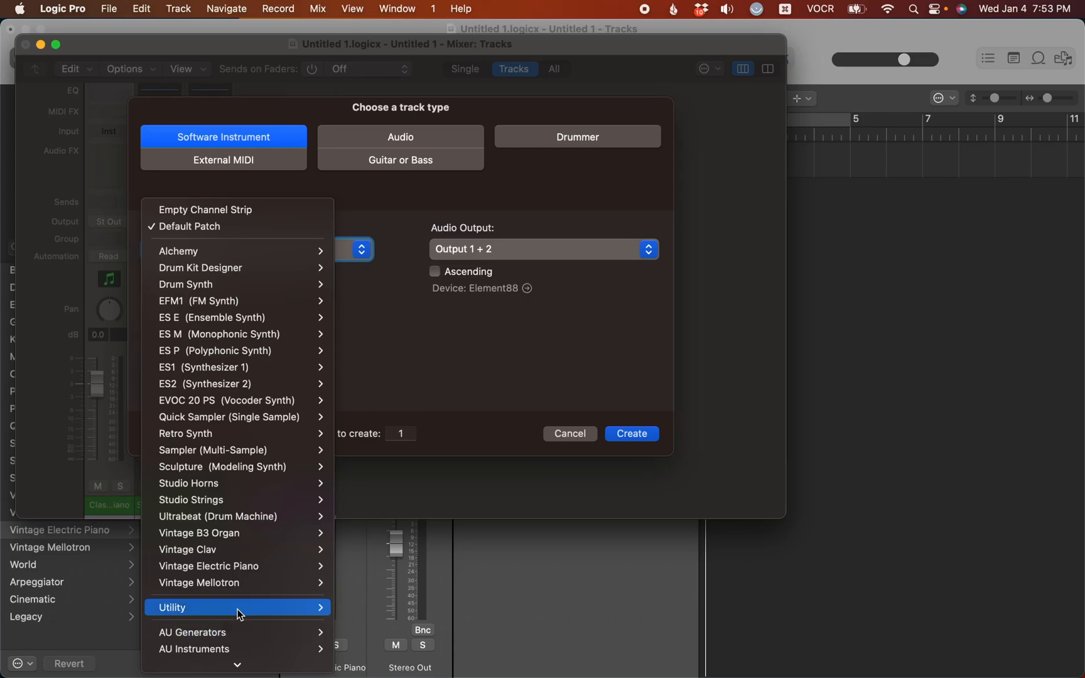
{"action": "mouse_move", "coordinate": [239, 648]}
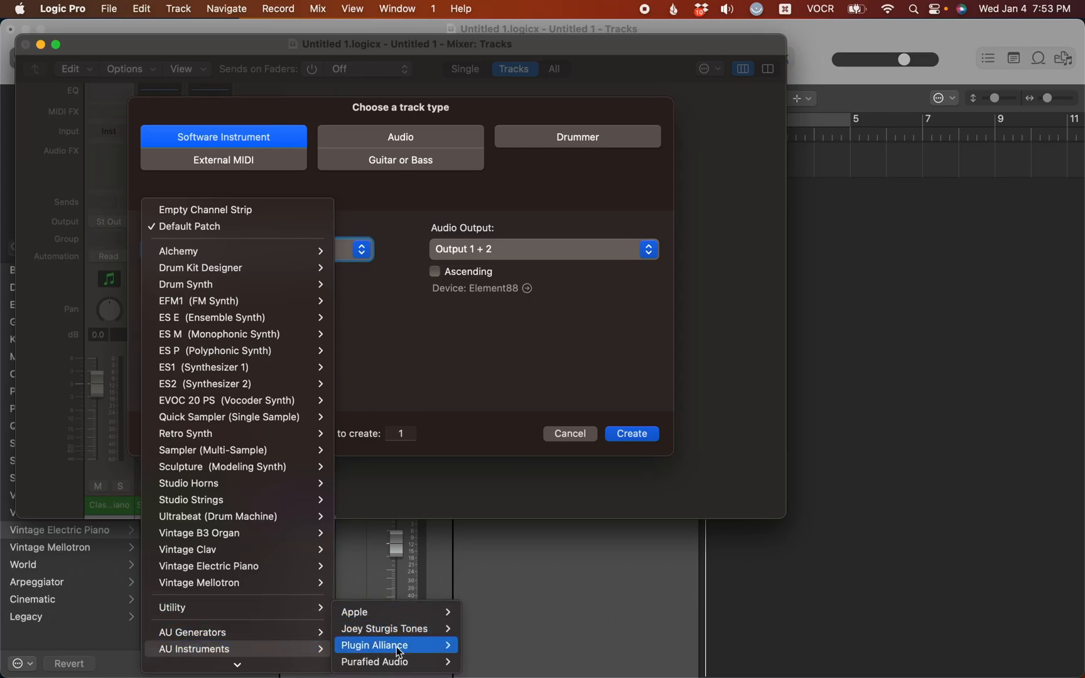
{"action": "mouse_move", "coordinate": [373, 661]}
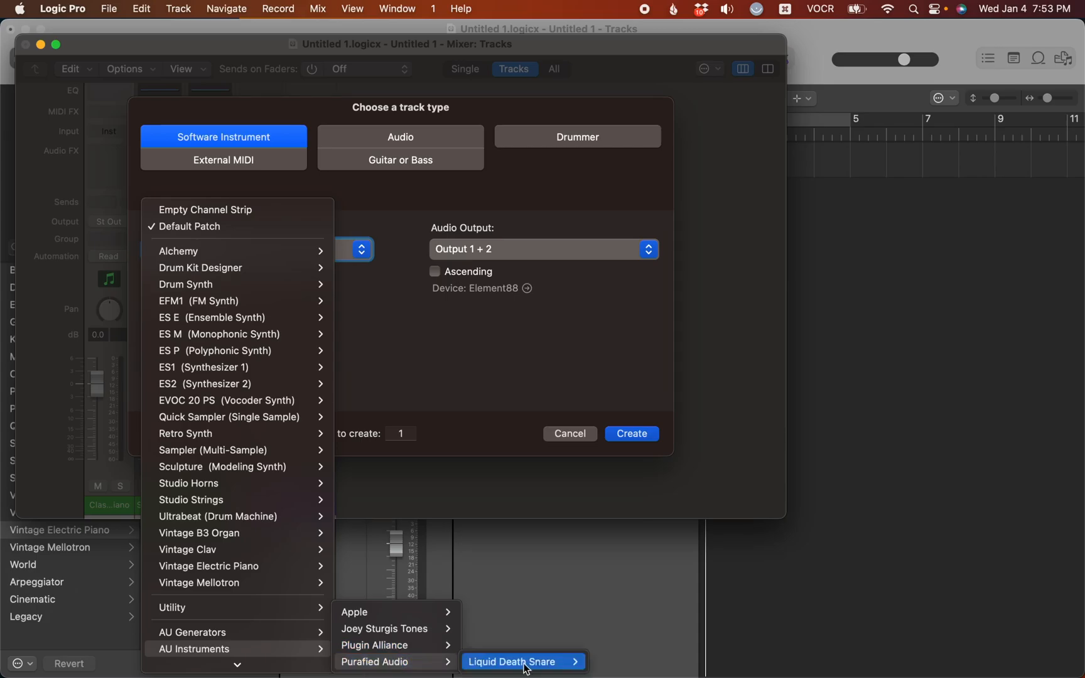
{"action": "mouse_move", "coordinate": [514, 662]}
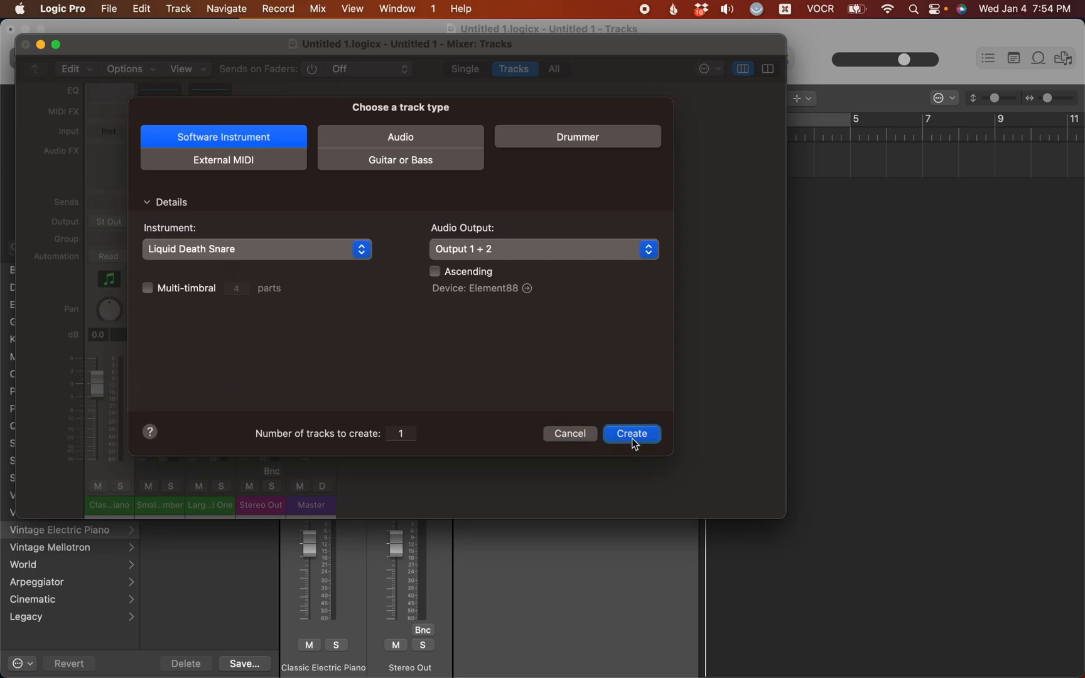
{"action": "left_click", "coordinate": [630, 433]}
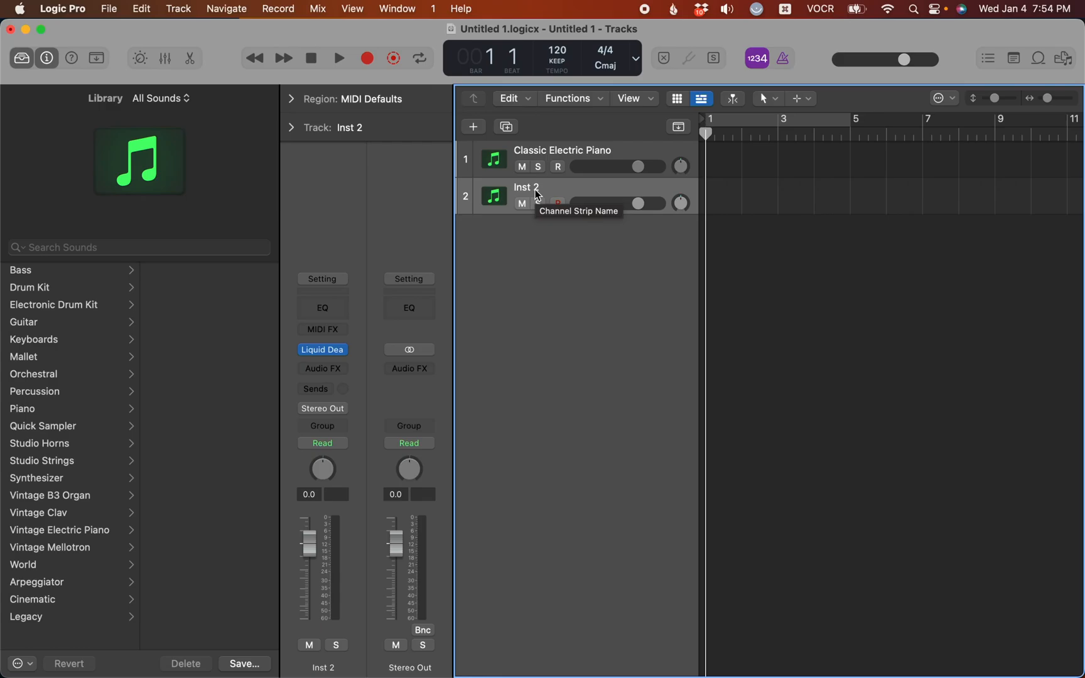
Step: Add Inst 3 with Liquid Death Snare and close its plug-in window
{"action": "left_click", "coordinate": [473, 126]}
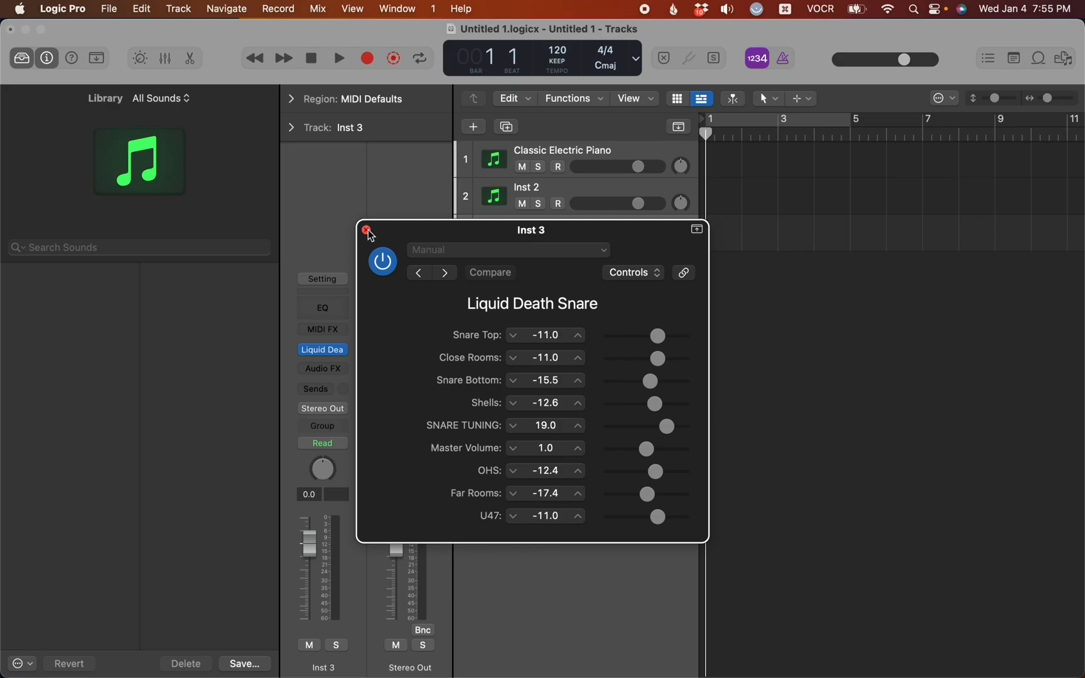
{"action": "left_click", "coordinate": [366, 229]}
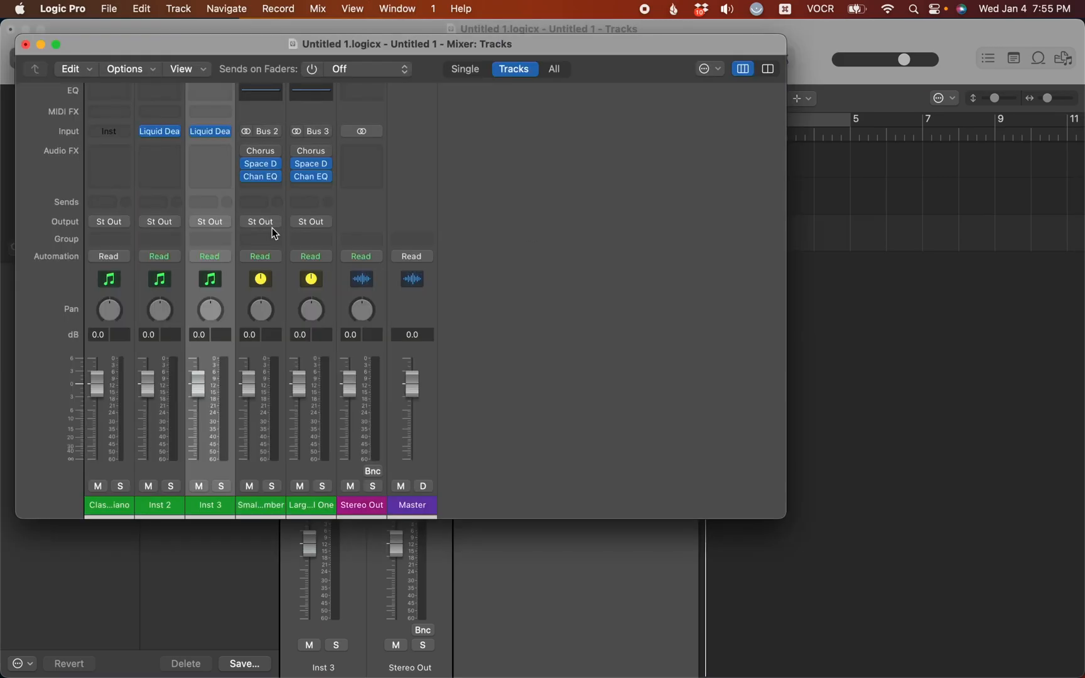
{"action": "mouse_move", "coordinate": [260, 222]}
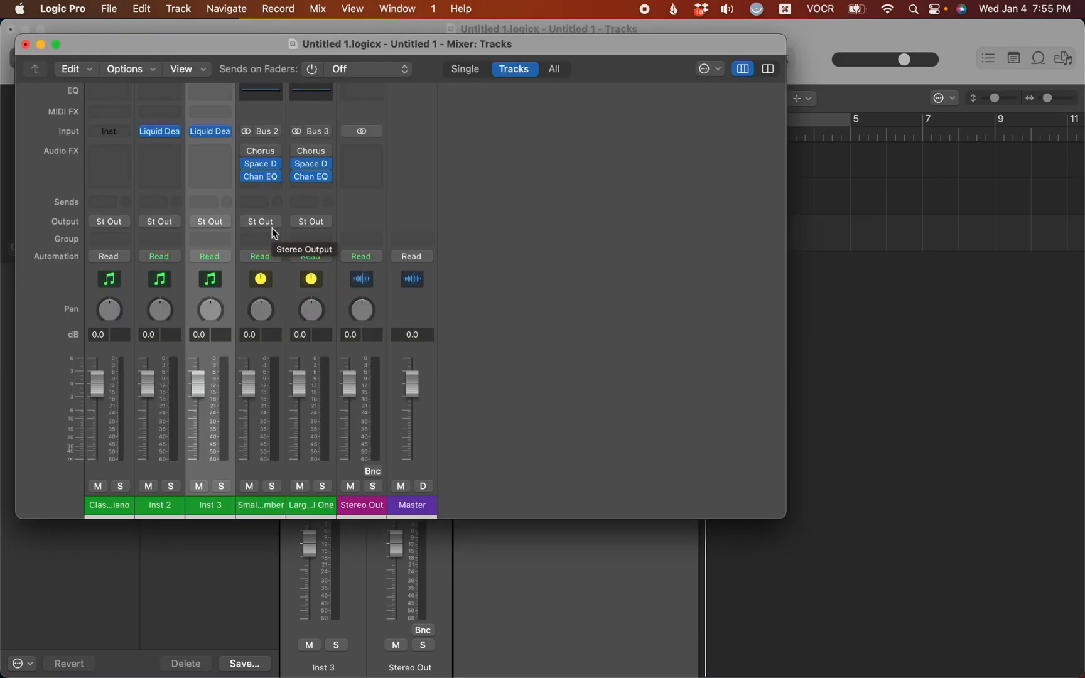
{"action": "mouse_move", "coordinate": [213, 353]}
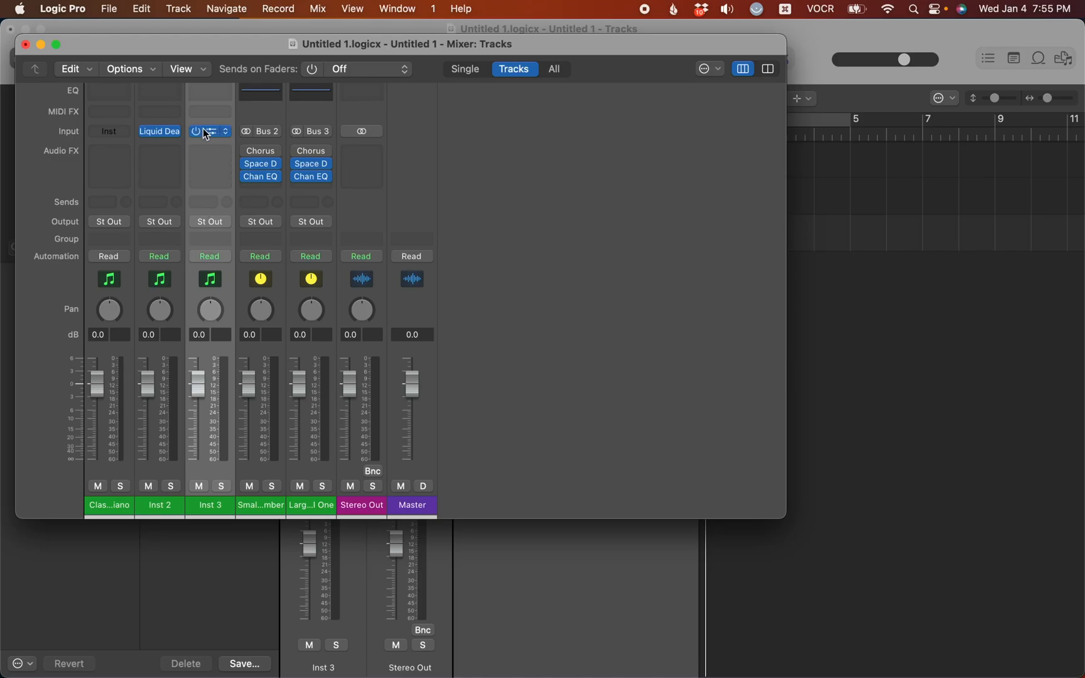
{"action": "mouse_move", "coordinate": [210, 130]}
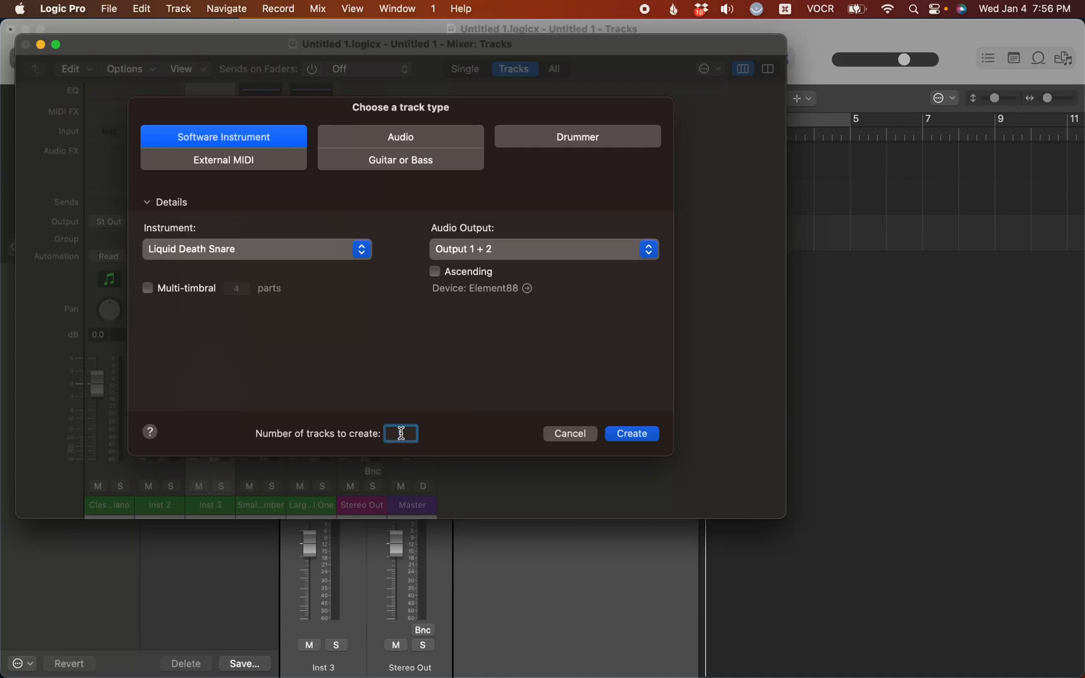
Step: Create one software instrument track with Default Patch, loading Classic Electric Piano, and return to the main window
{"action": "type", "text": "1"}
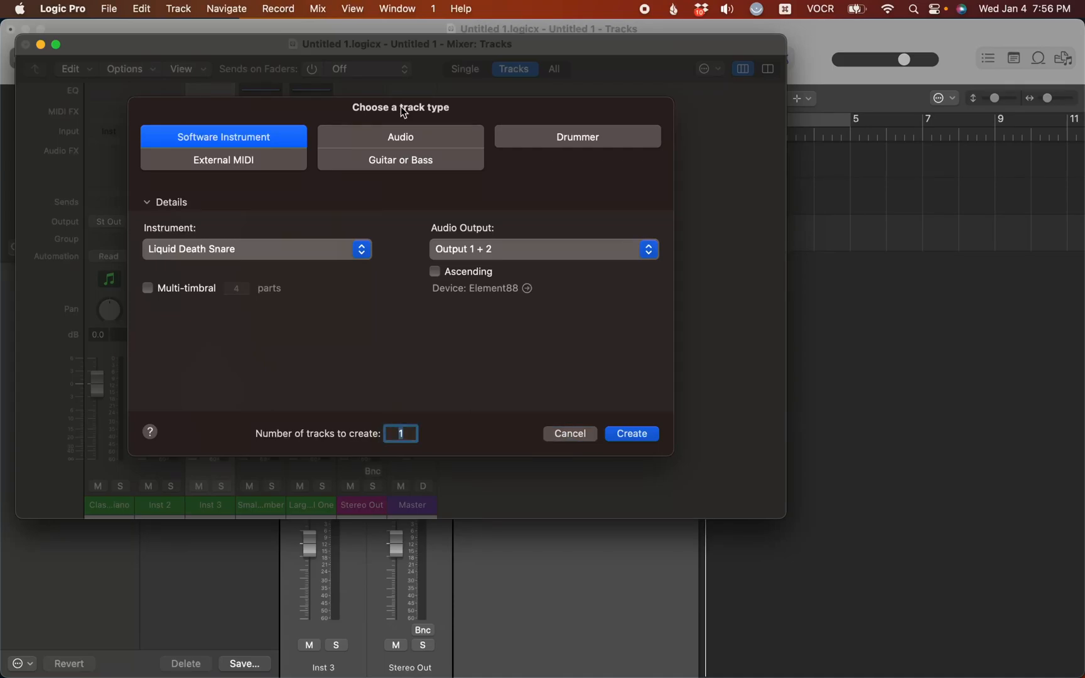
{"action": "left_click", "coordinate": [223, 137]}
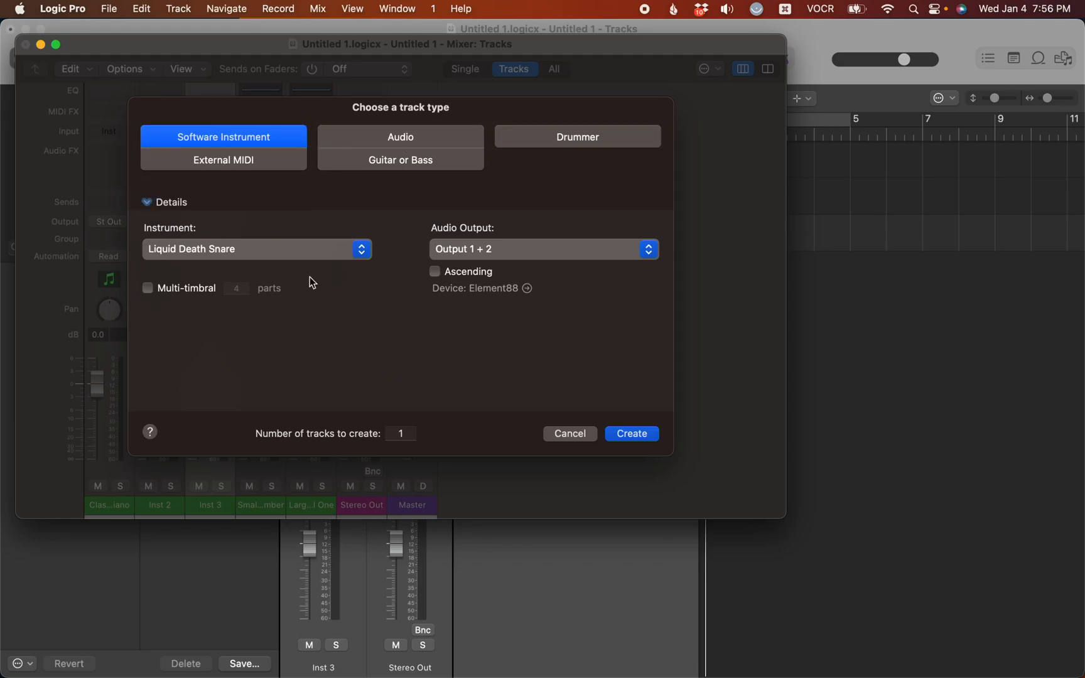
{"action": "left_click", "coordinate": [256, 249]}
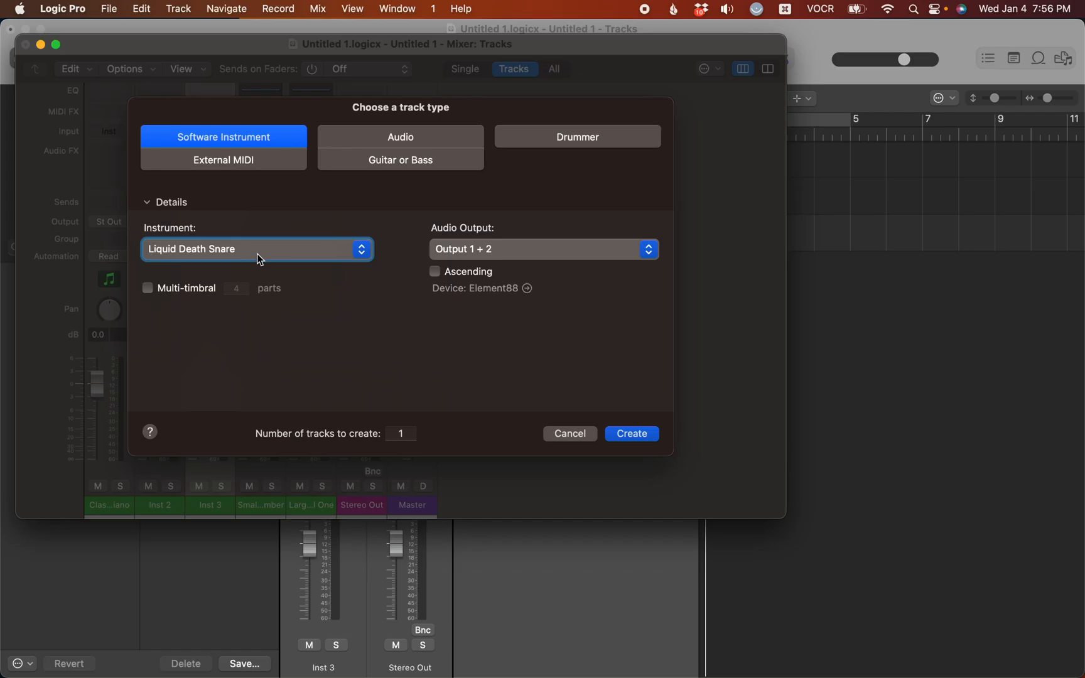
{"action": "left_click", "coordinate": [256, 249]}
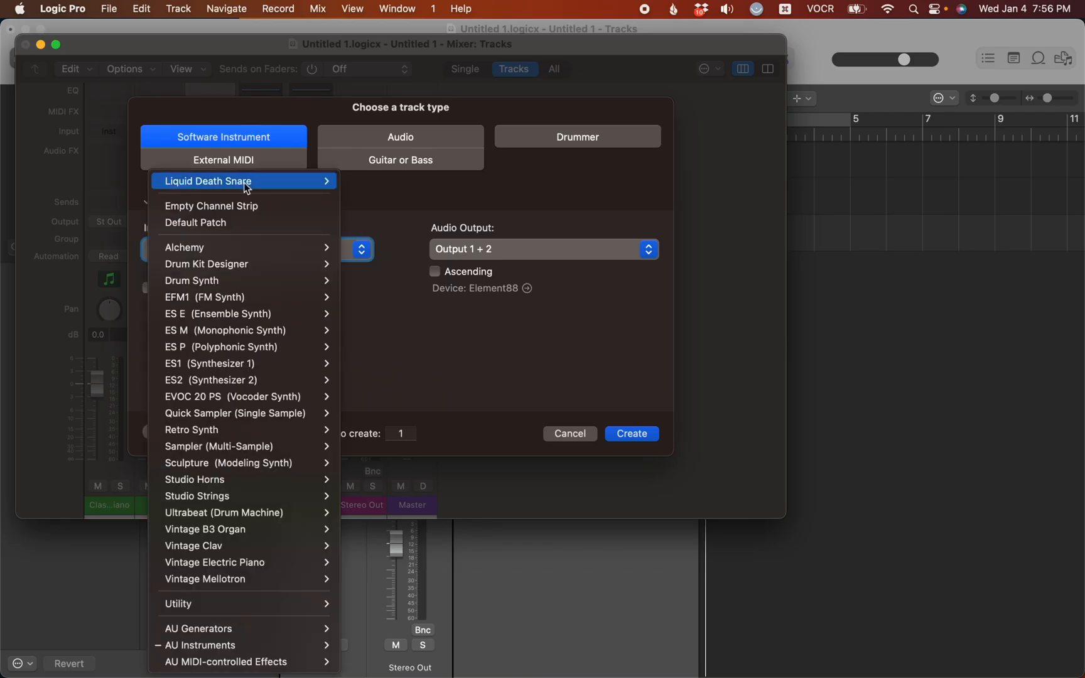
{"action": "mouse_move", "coordinate": [245, 222]}
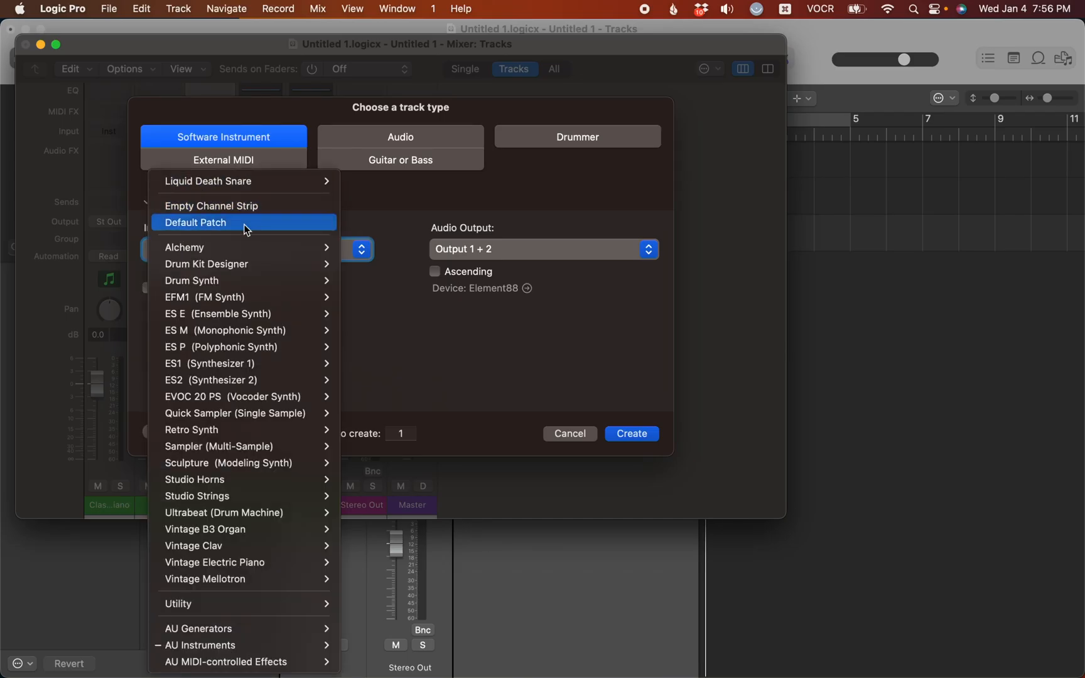
{"action": "left_click", "coordinate": [196, 222]}
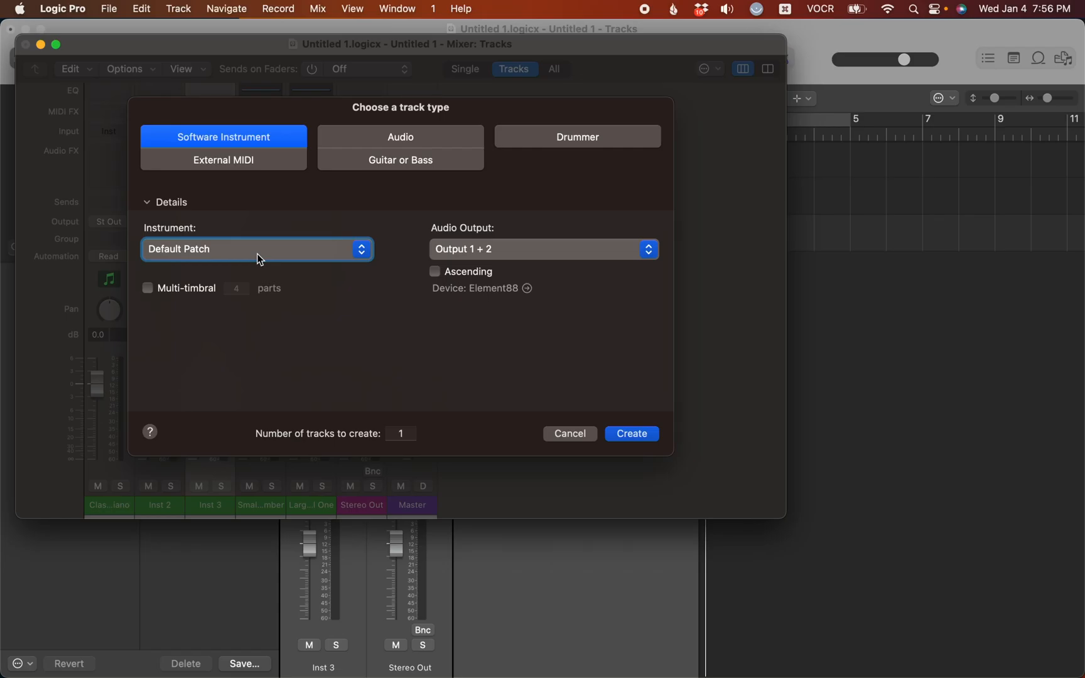
{"action": "left_click", "coordinate": [256, 249]}
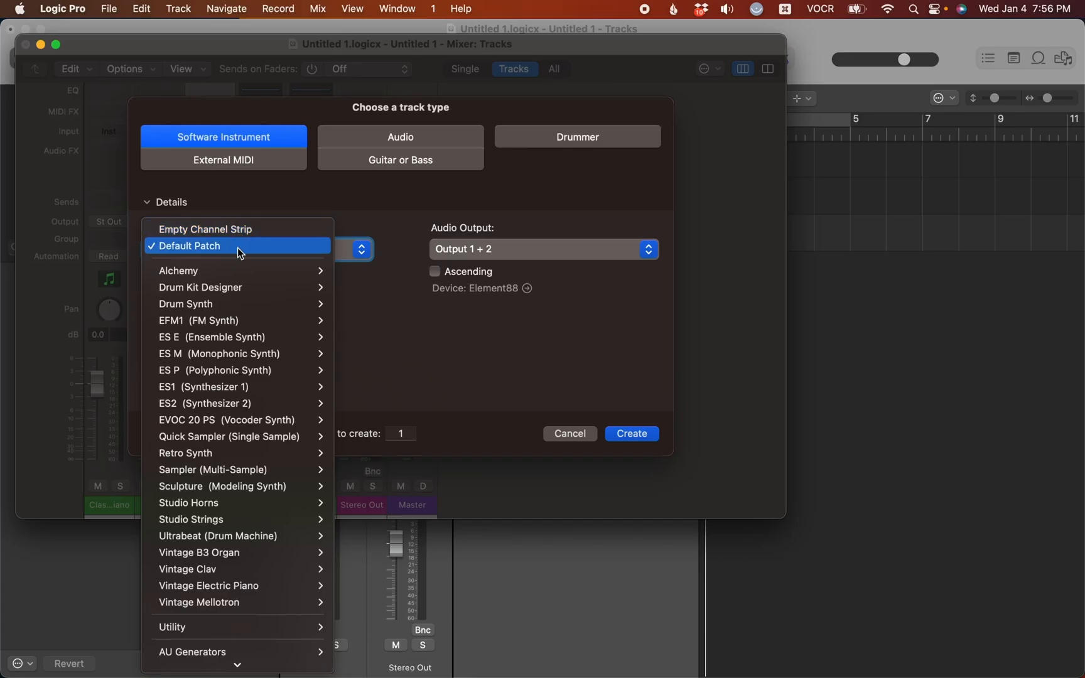
{"action": "left_click", "coordinate": [189, 246]}
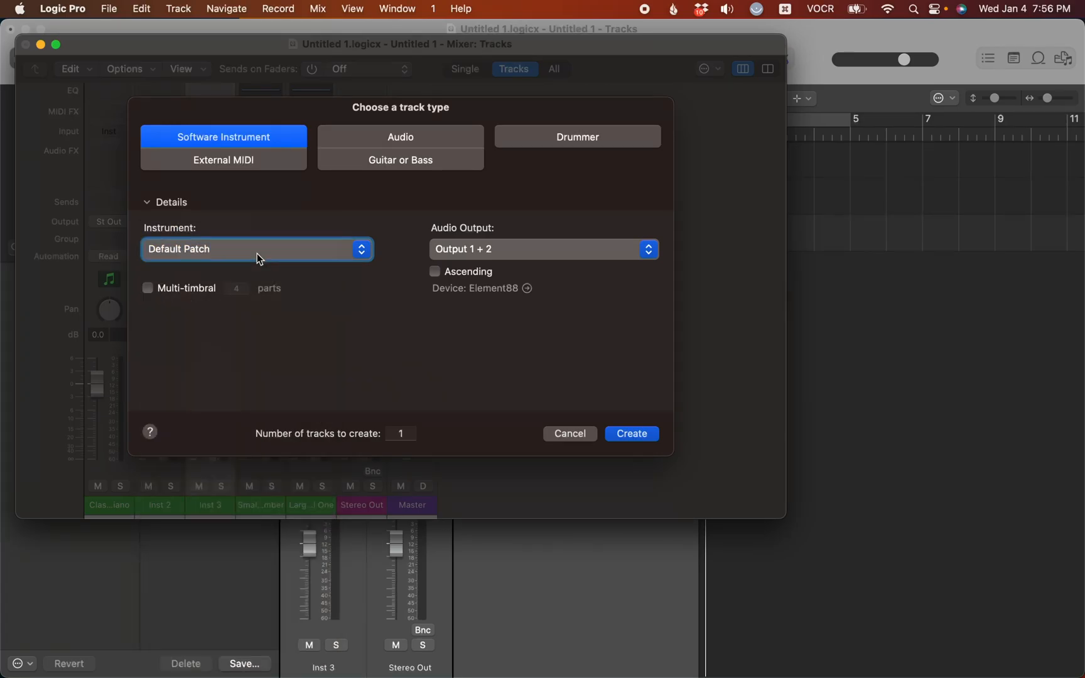
{"action": "mouse_move", "coordinate": [311, 282]}
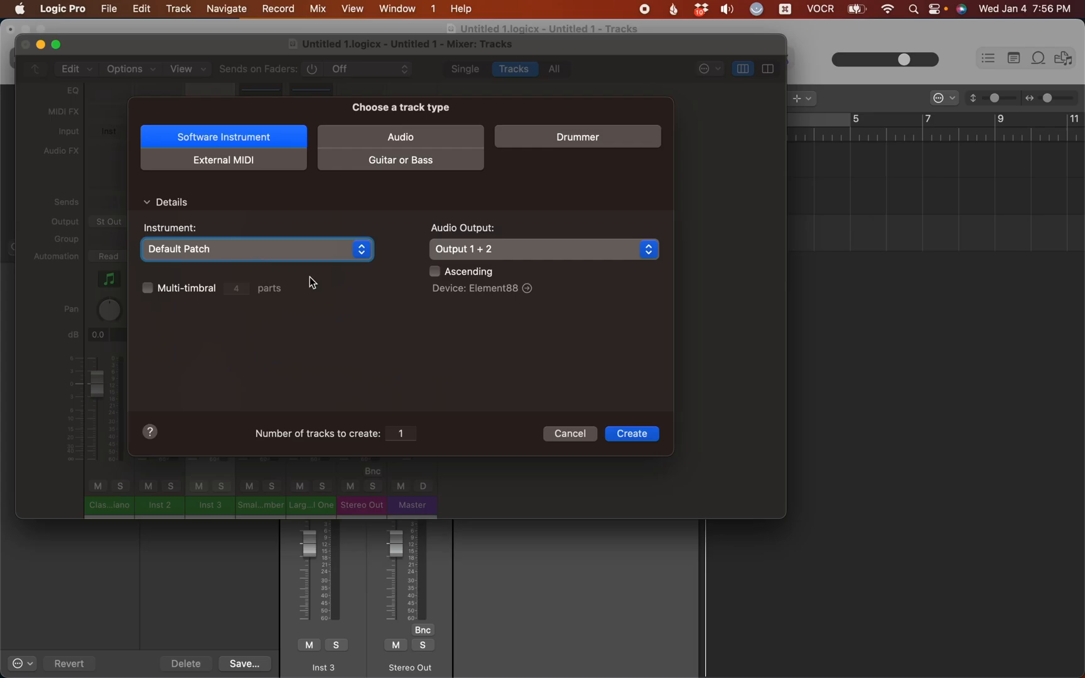
{"action": "mouse_move", "coordinate": [629, 433]}
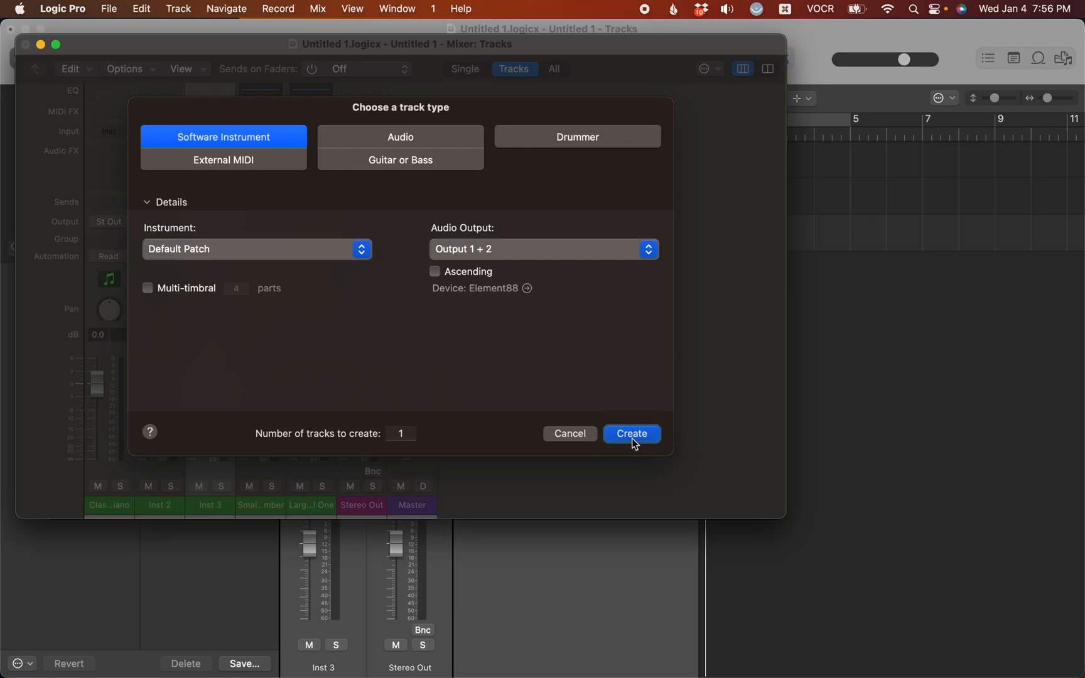
{"action": "left_click", "coordinate": [630, 433]}
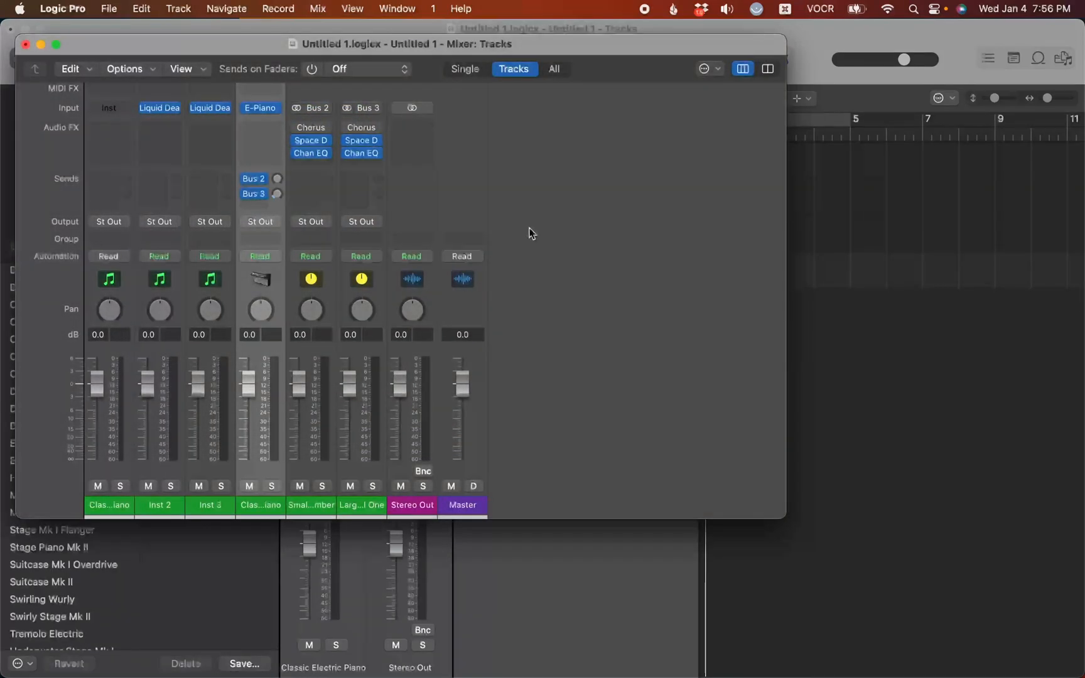
{"action": "left_click", "coordinate": [25, 44]}
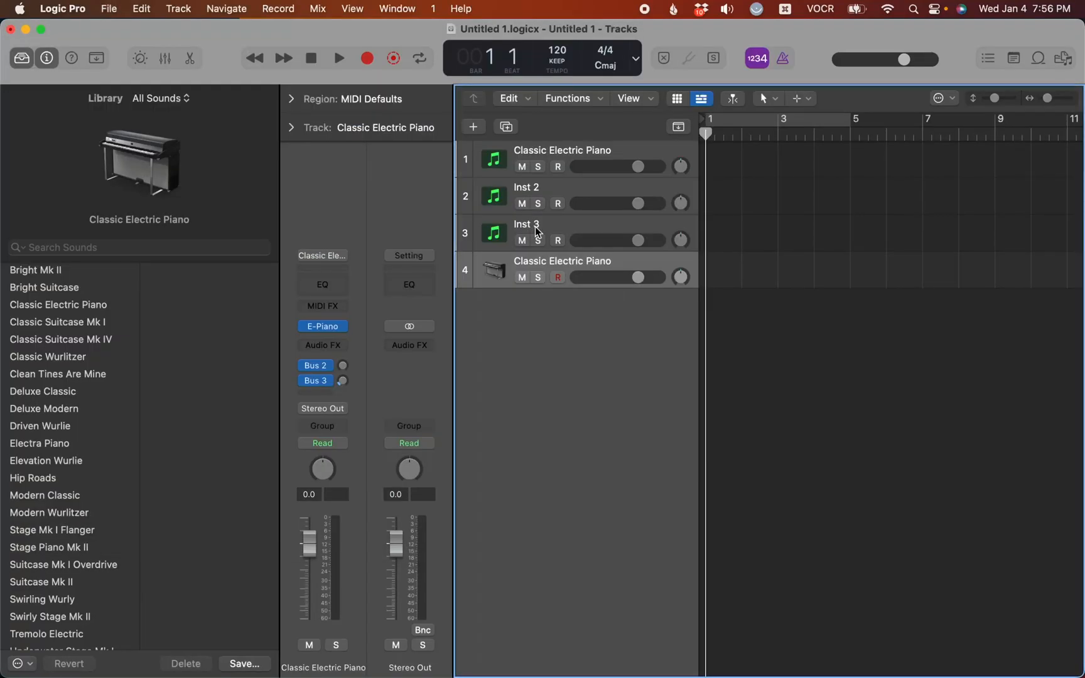